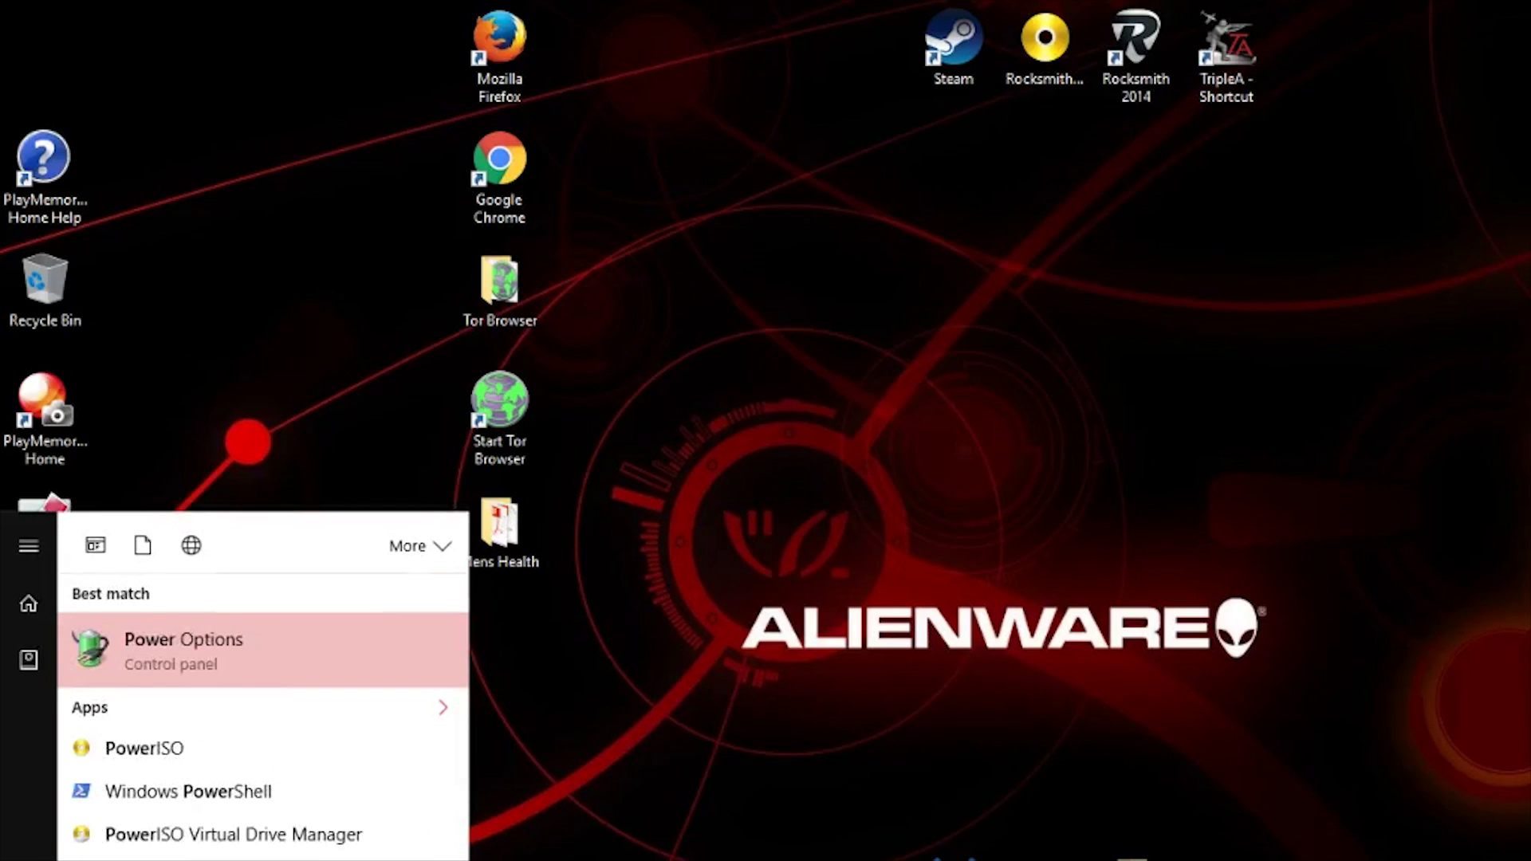
Launch Power Options from search and open the Balanced (recommended) plan's settings
click(184, 651)
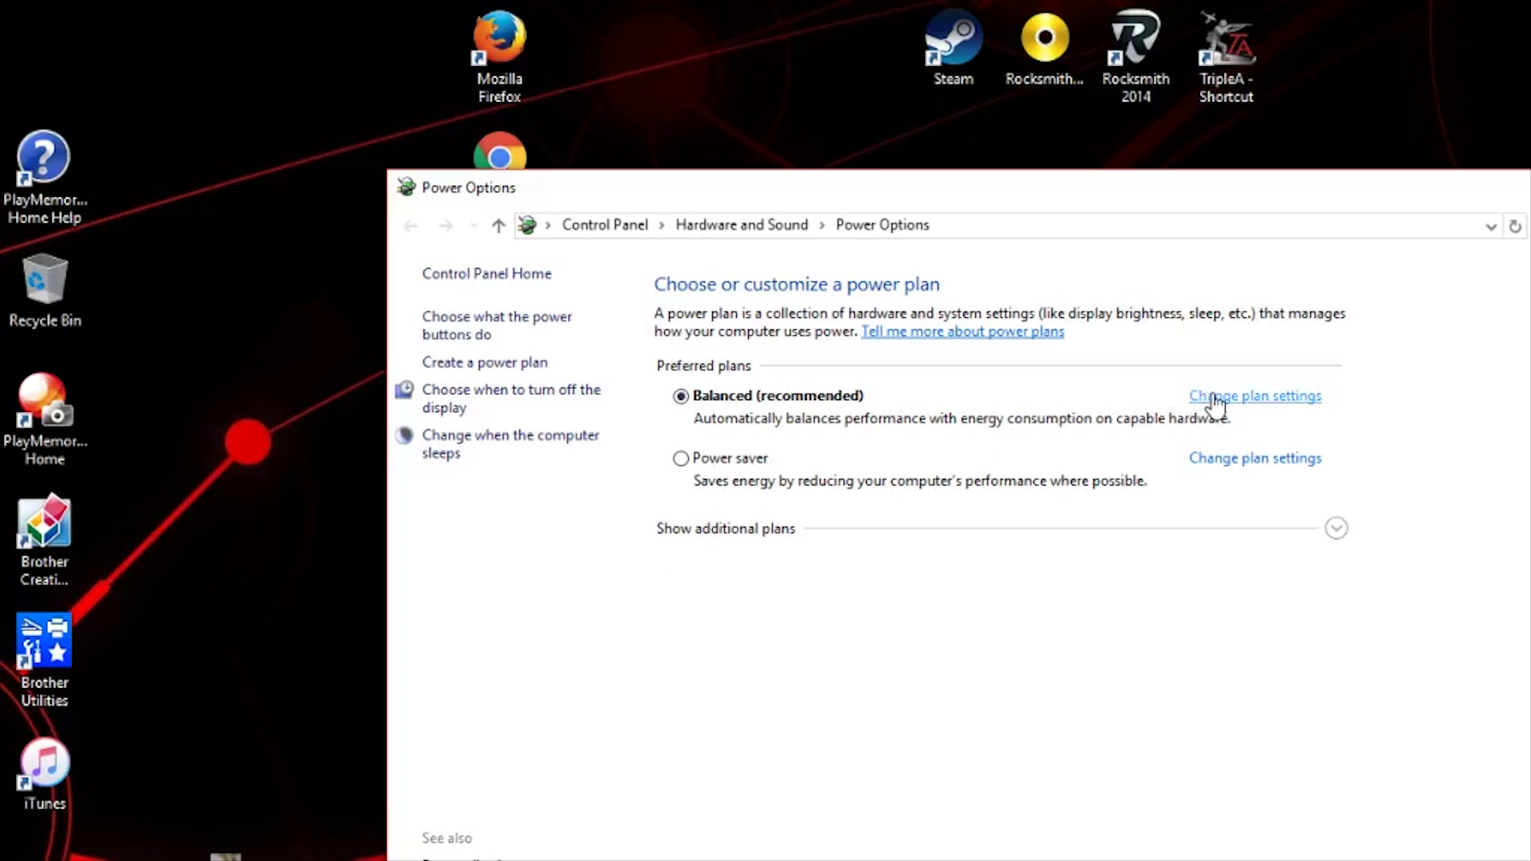
click(1256, 396)
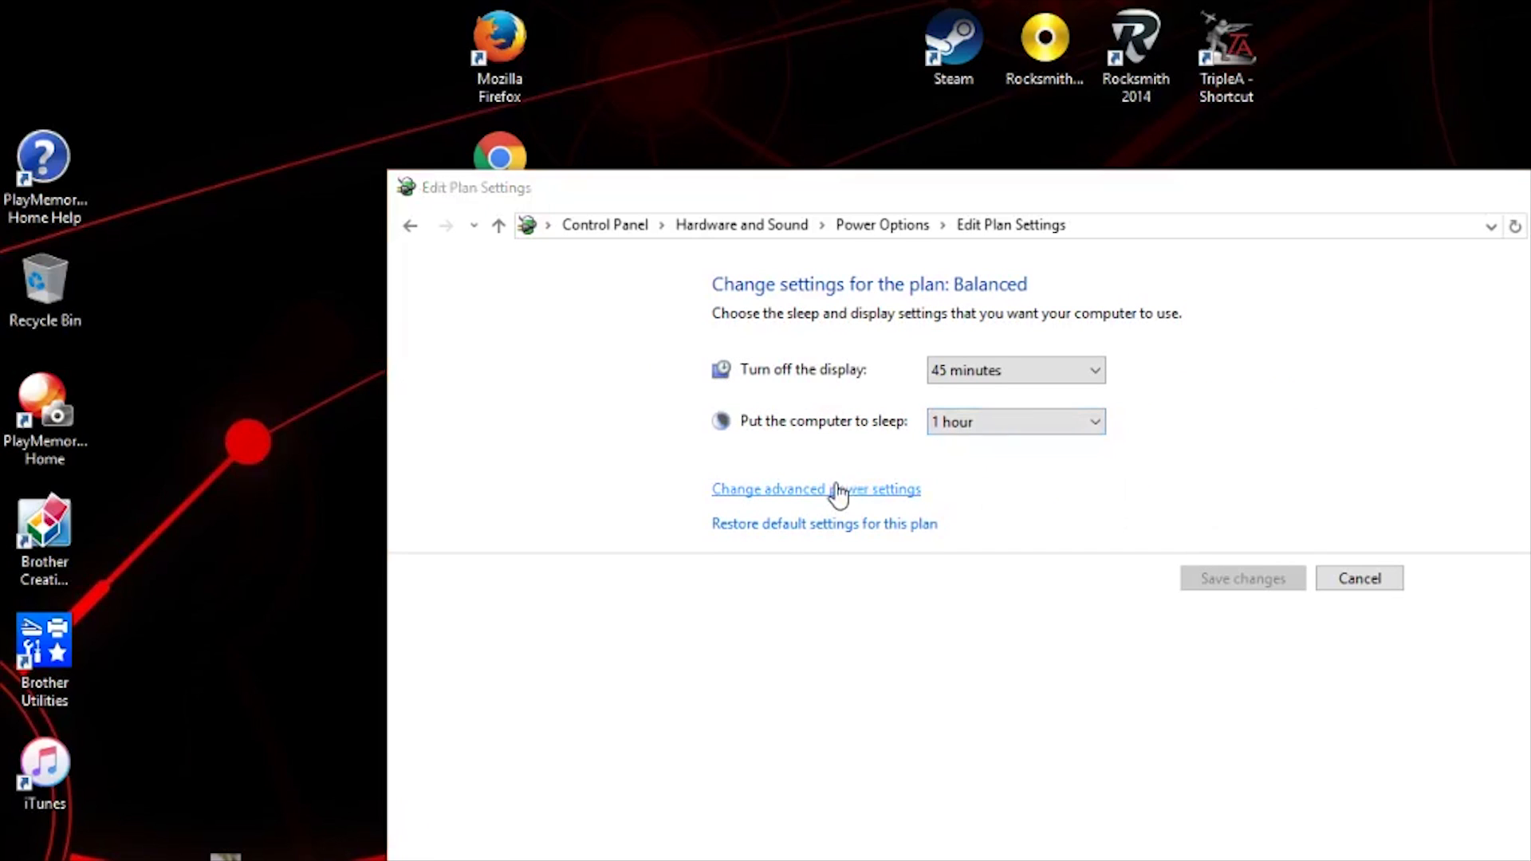
In advanced power settings, expand USB settings to show USB selective suspend's value
click(815, 489)
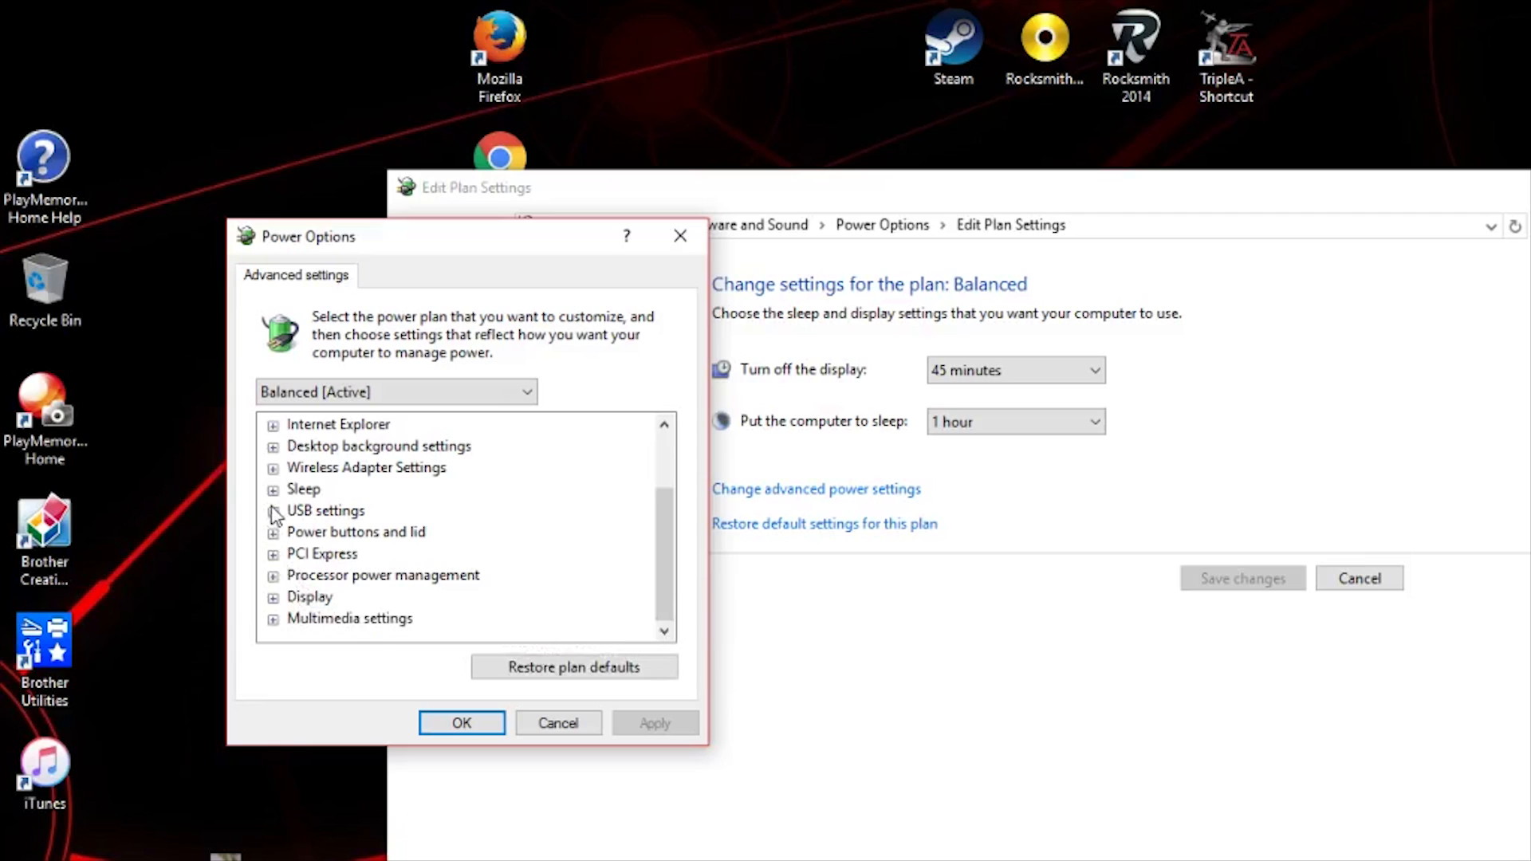
click(273, 511)
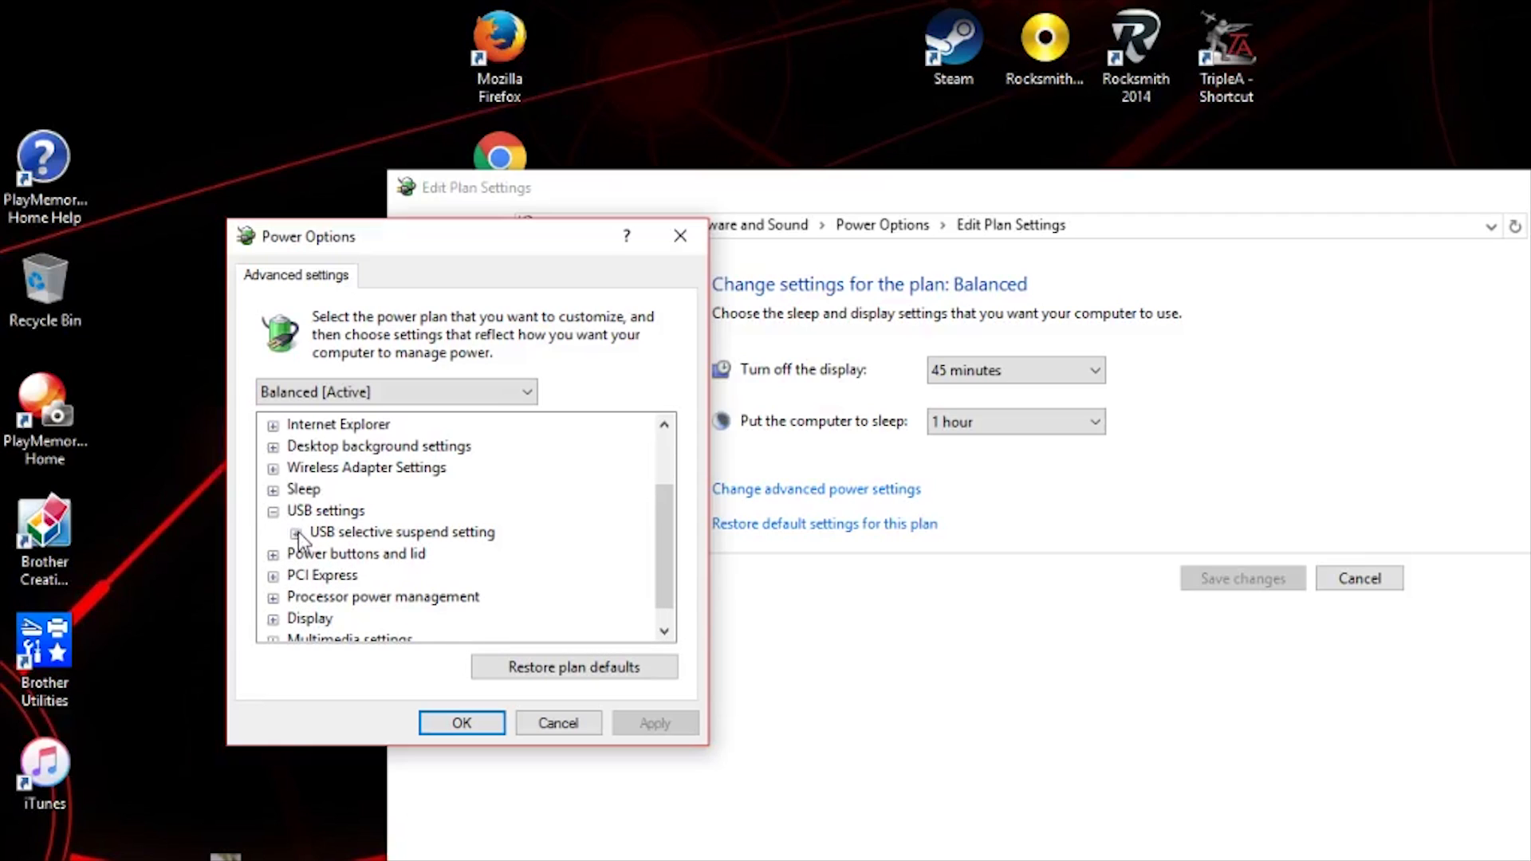
click(296, 532)
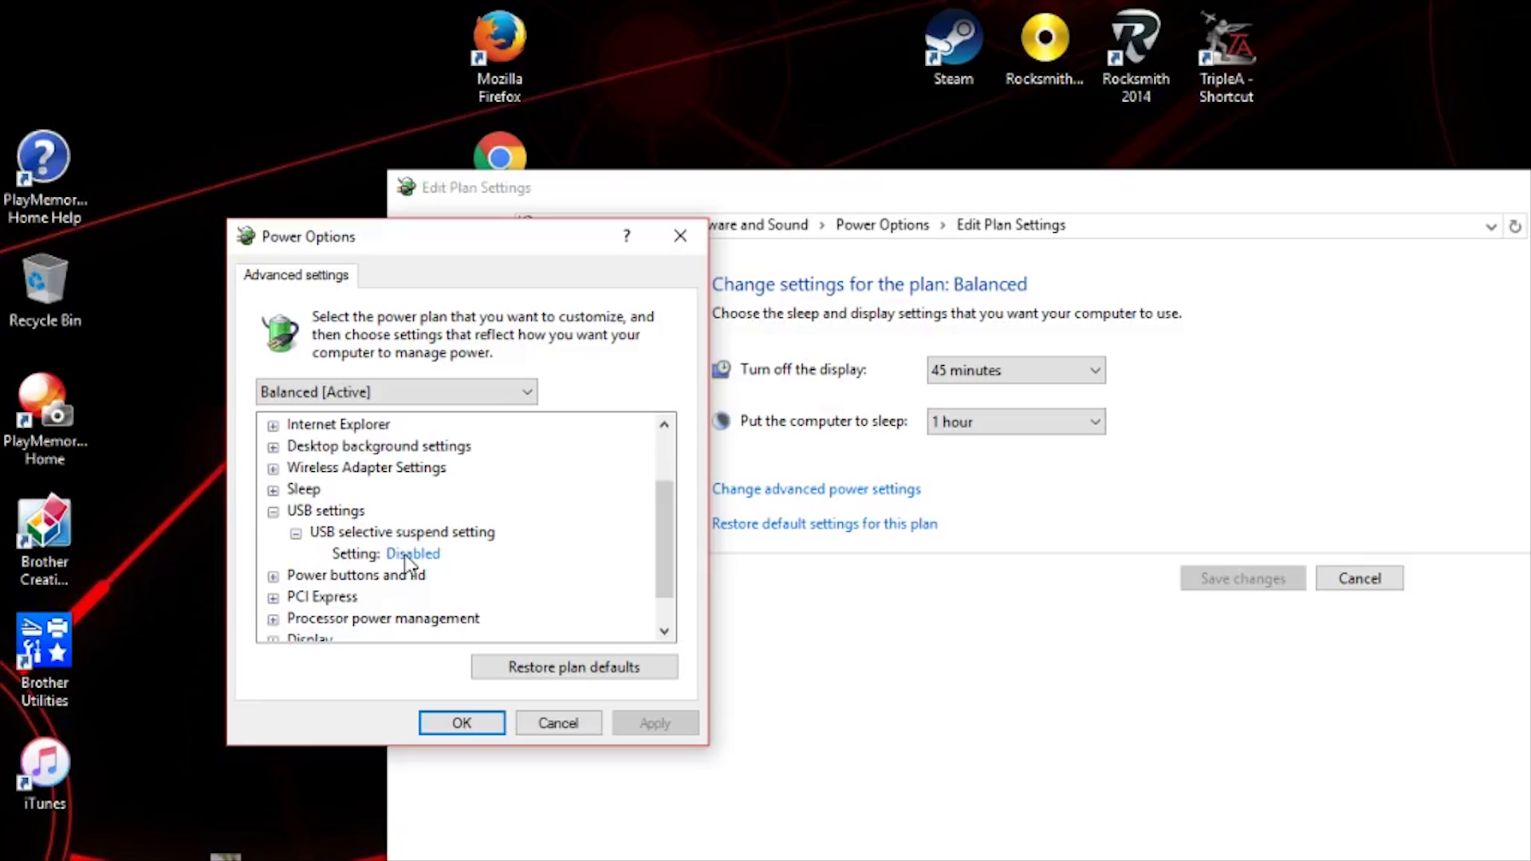
Choose Disabled for USB selective suspend setting and confirm with OK
click(413, 554)
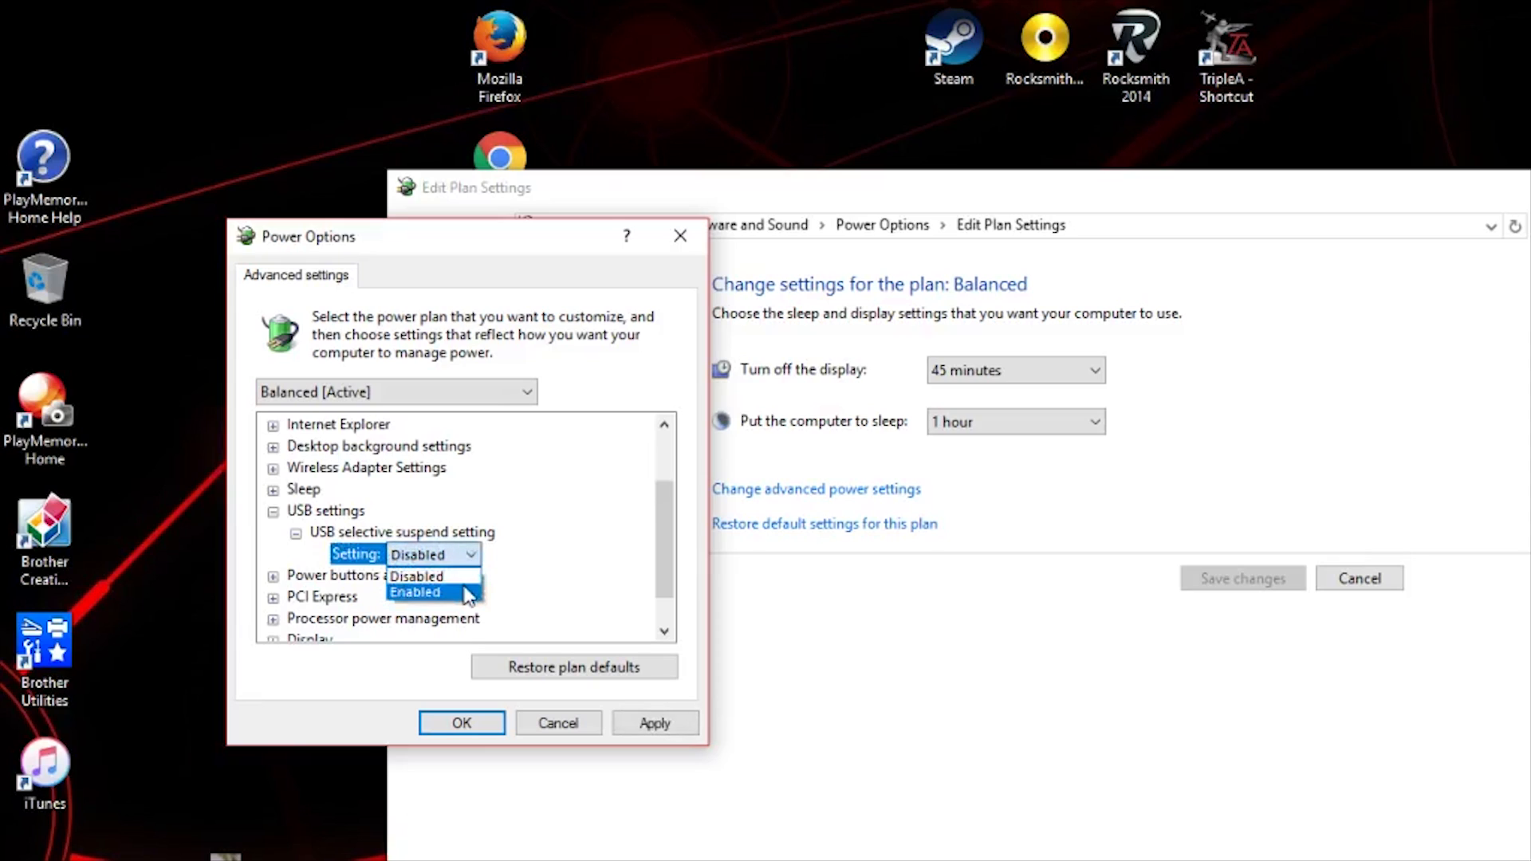
click(414, 593)
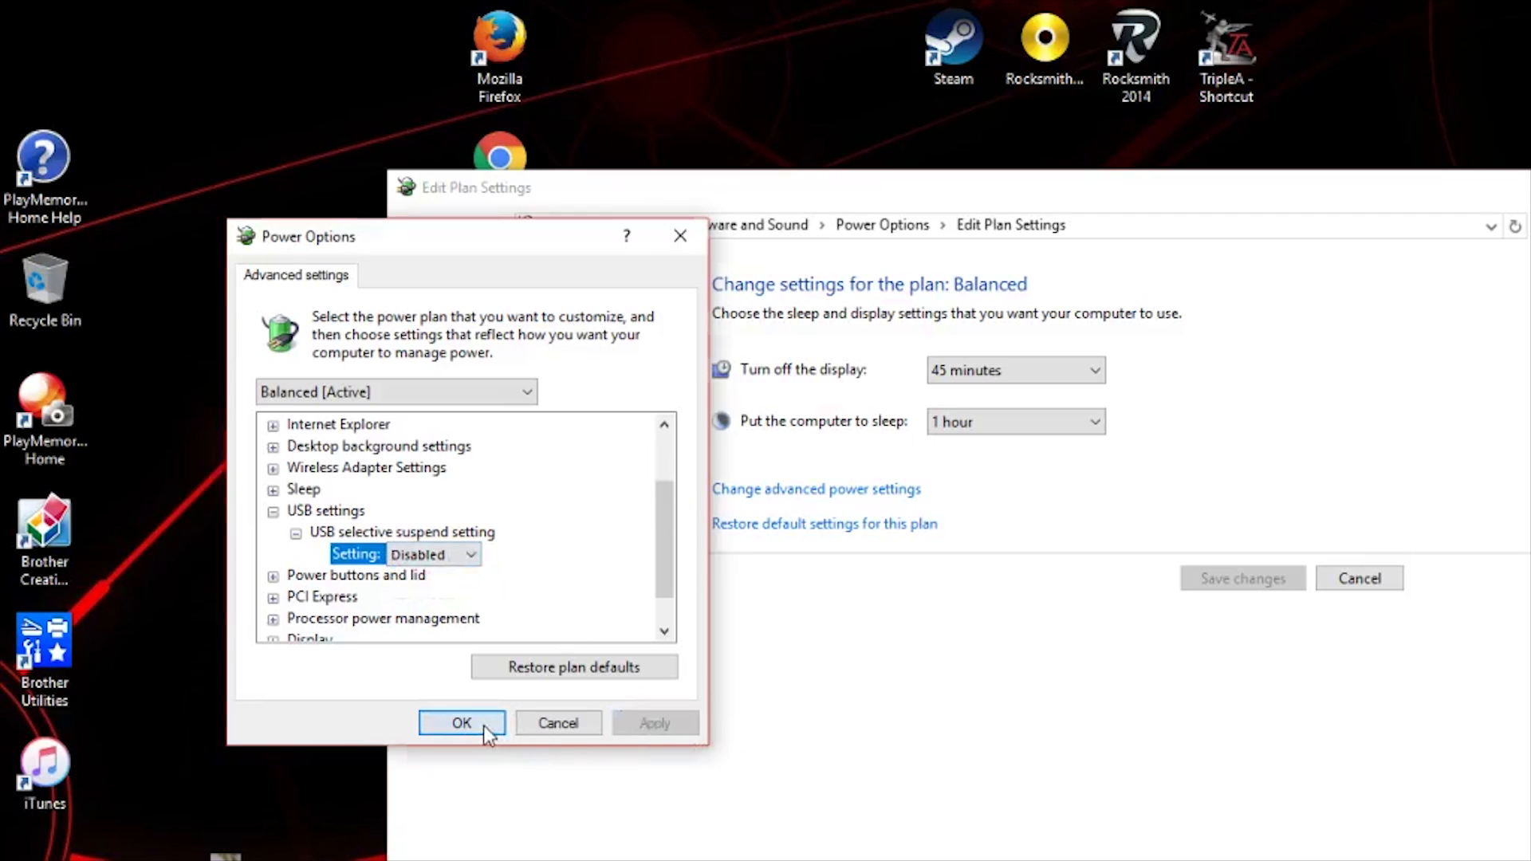
click(461, 722)
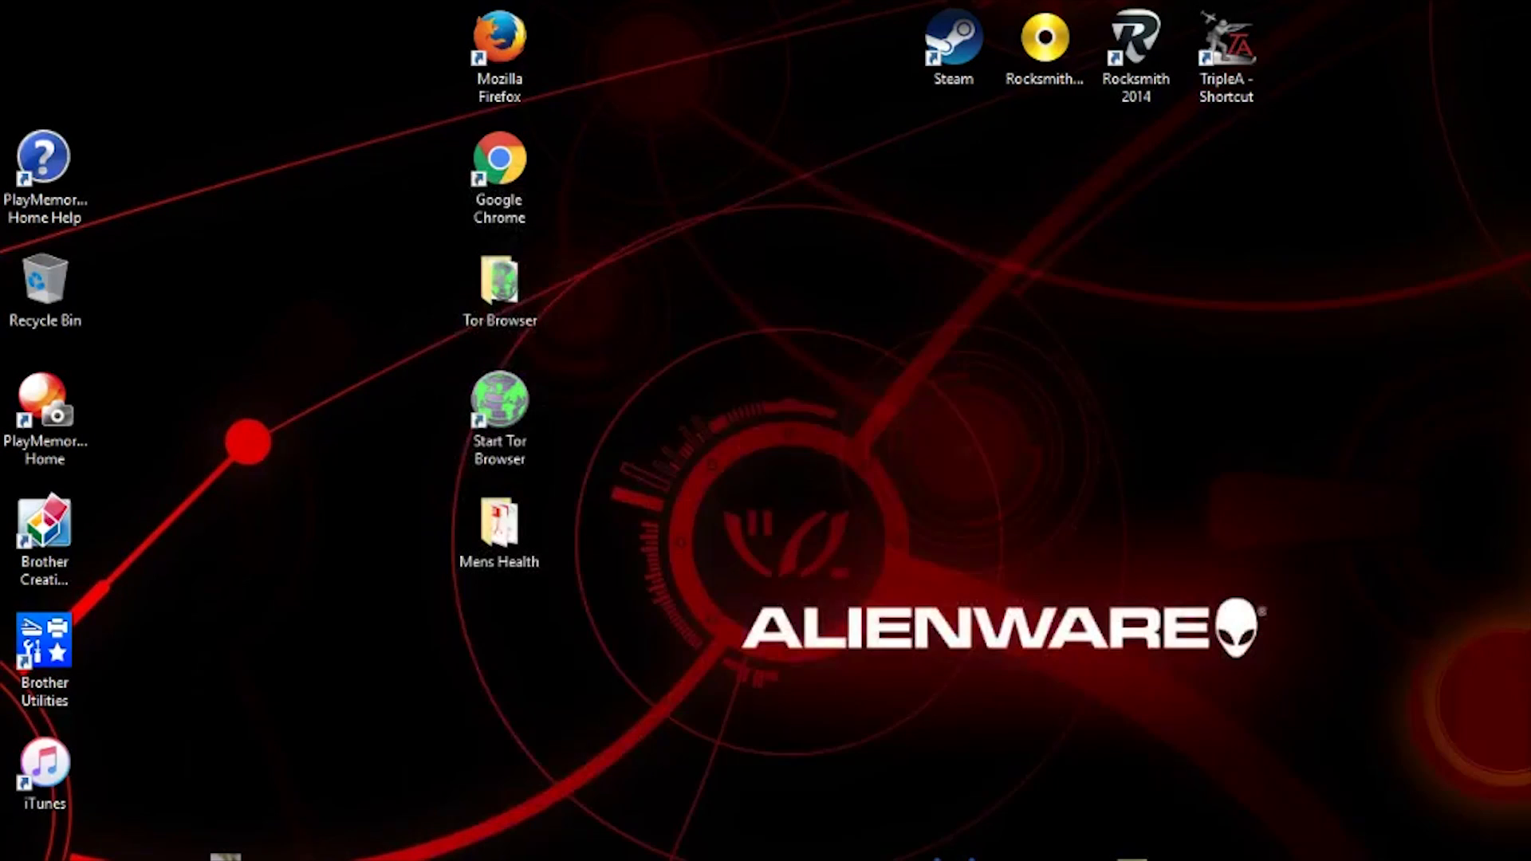
mouse_move(1408, 461)
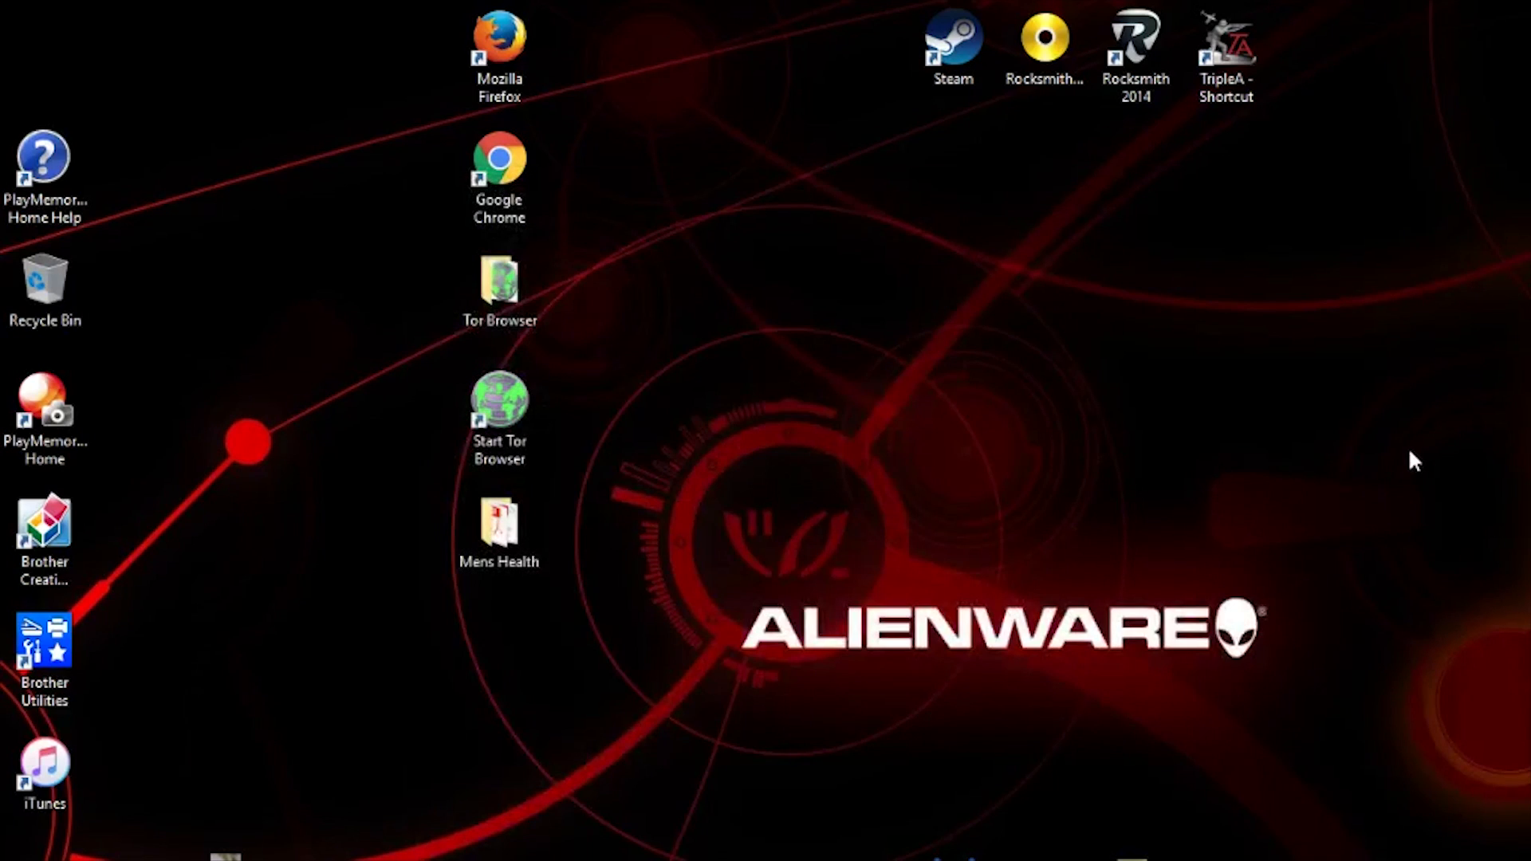